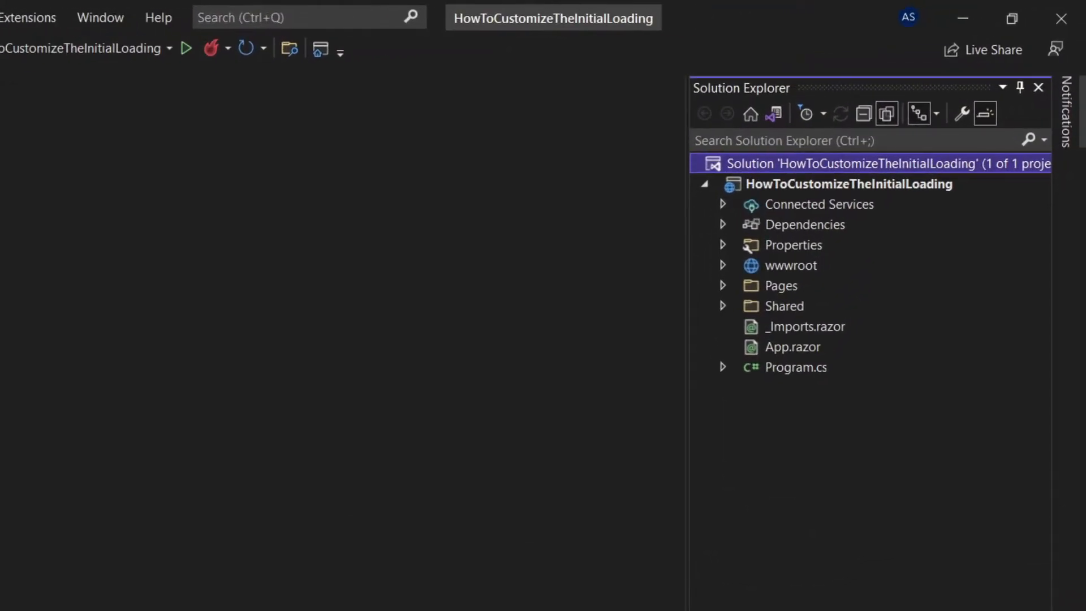
Step: Open wwwroot/index.html in the editor from Solution Explorer
left_click(722, 265)
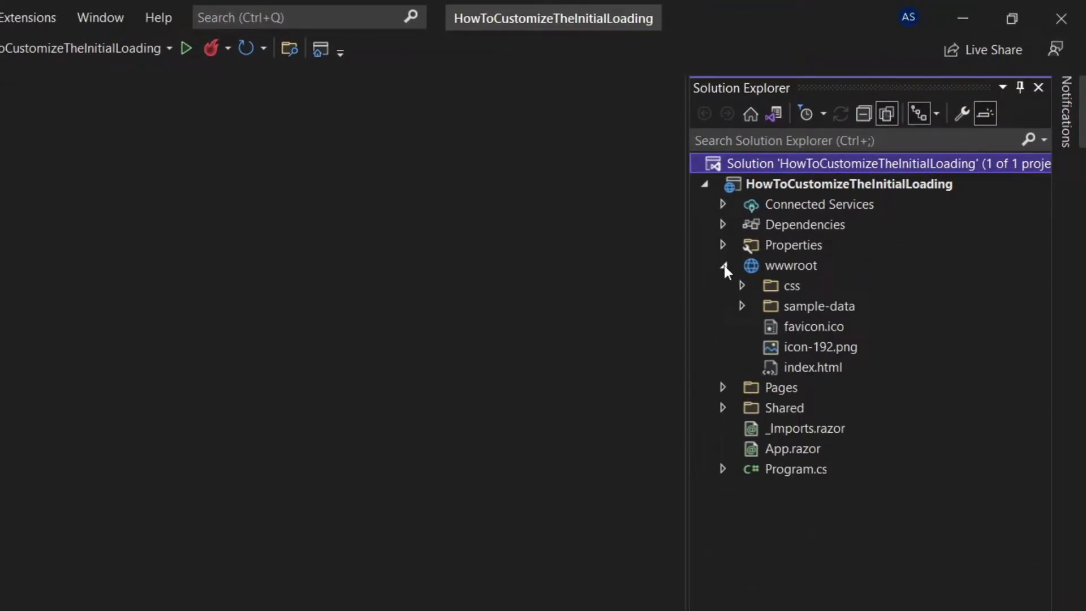
left_click(812, 366)
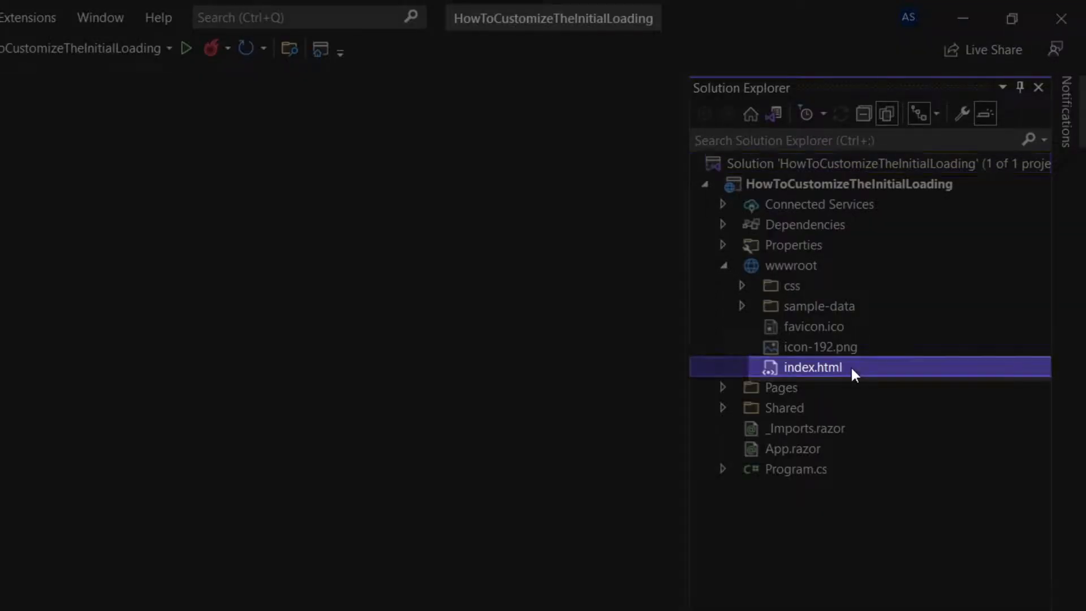
double_click(813, 366)
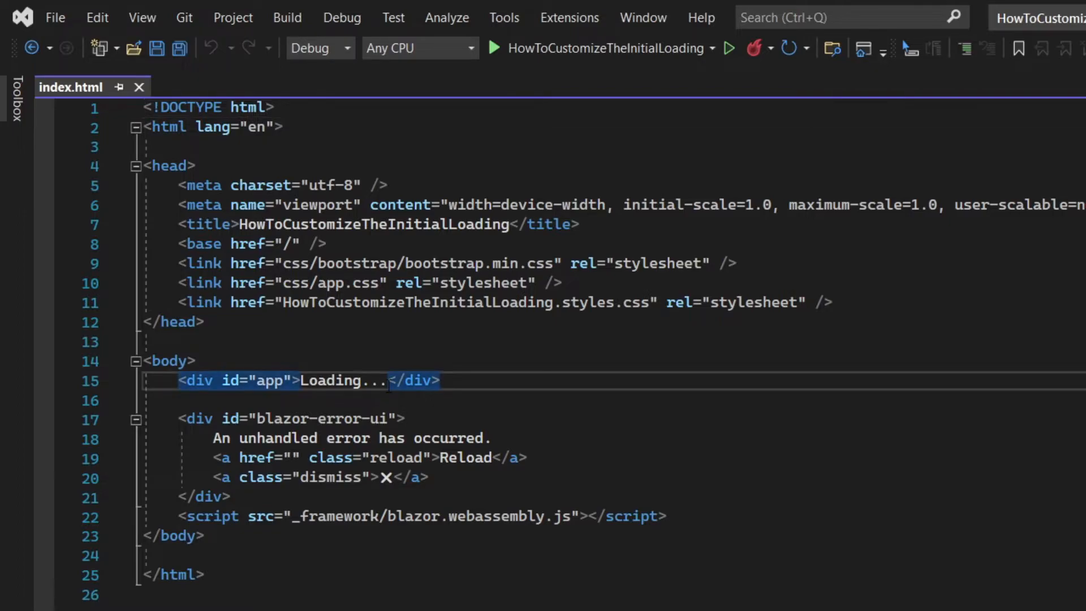
Step: Replace 'Loading...' with a d-flex centered spinner-border div and an h2 'Please wait' heading
key("Delete")
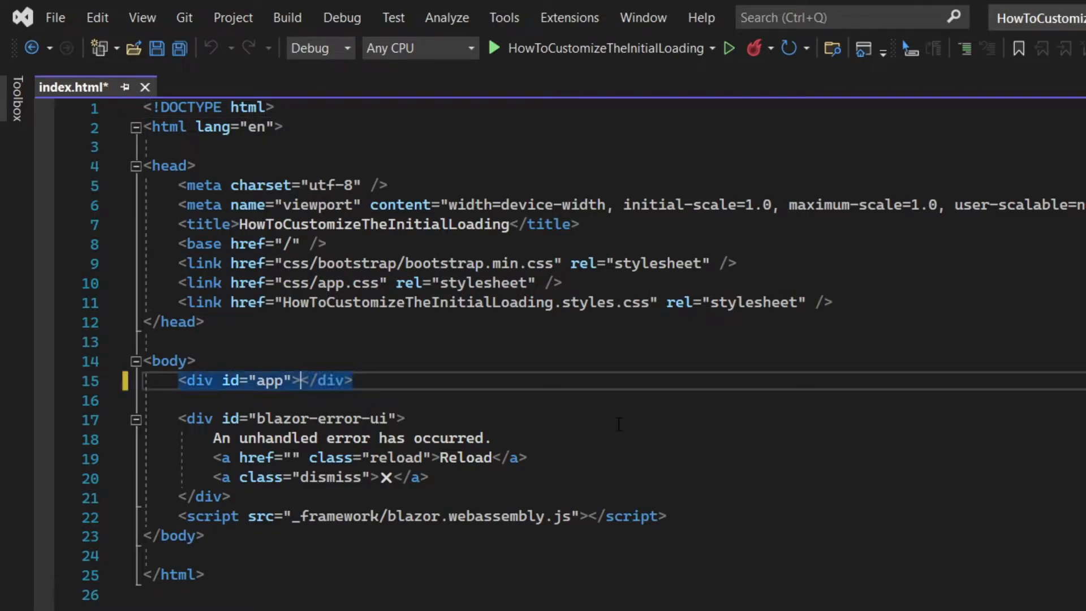
key("Enter")
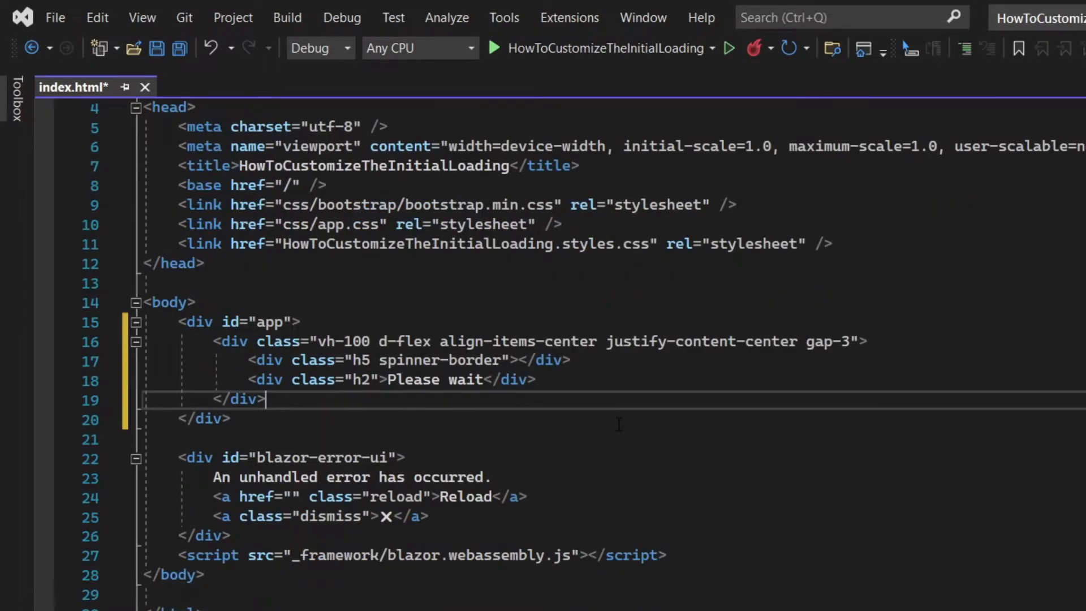
scroll("down", 3)
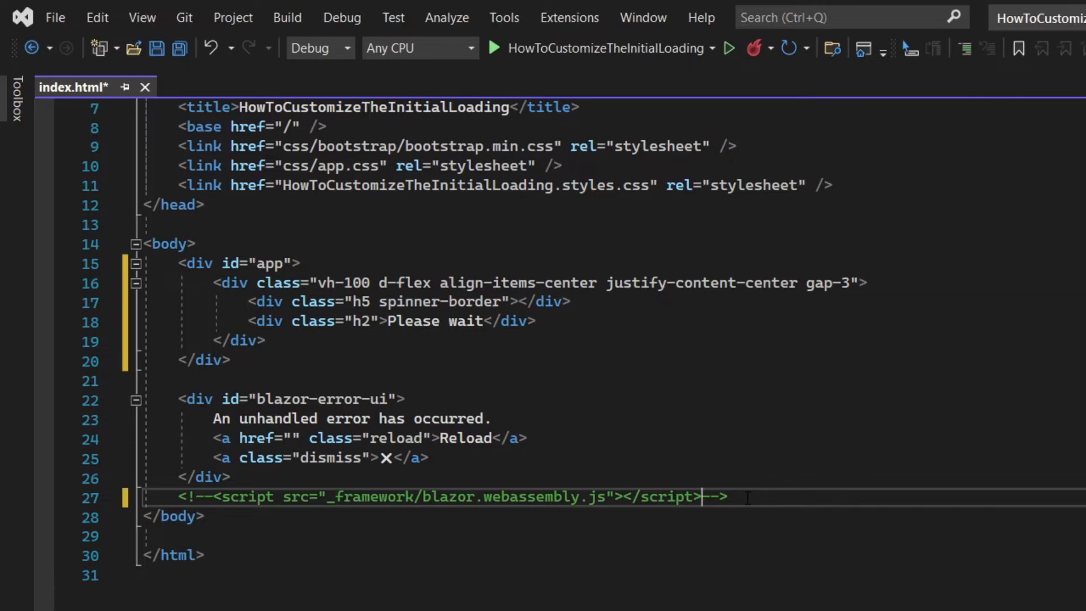
Step: Start the app so the browser shows the spinner with 'Please wait' at localhost
left_click(494, 48)
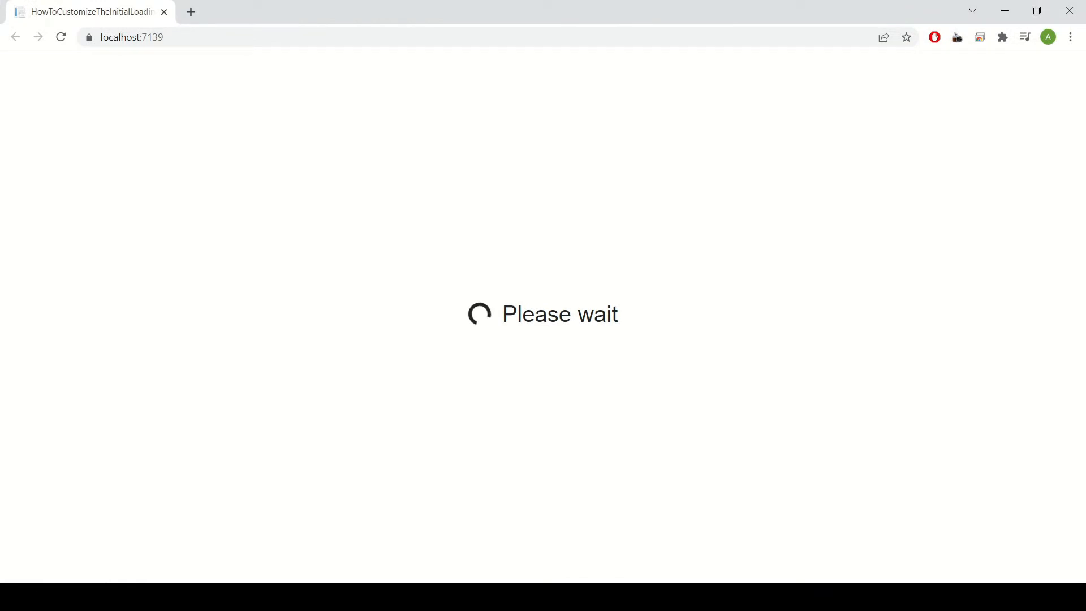